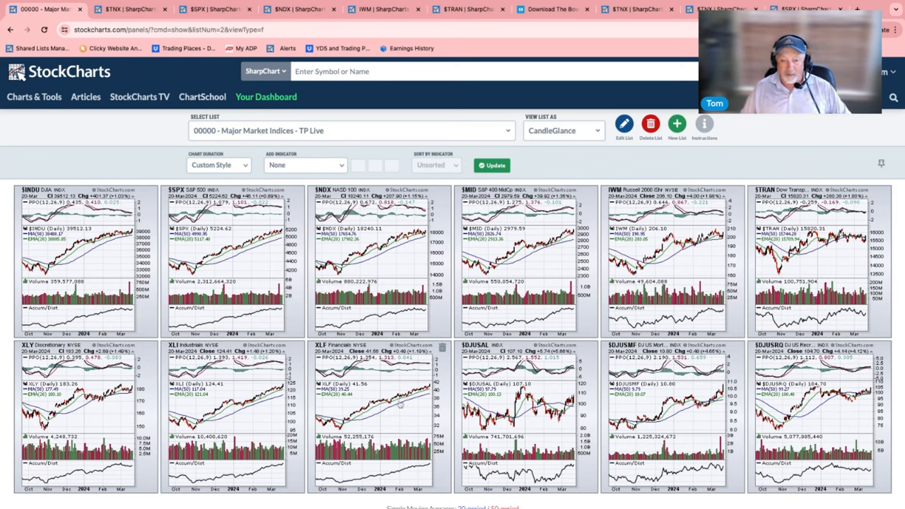
pyautogui.moveTo(294, 430)
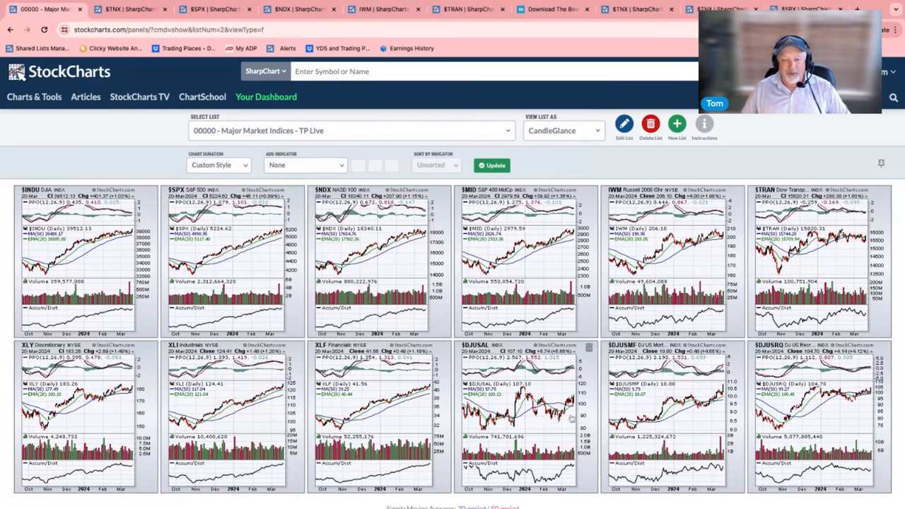
pyautogui.moveTo(541, 428)
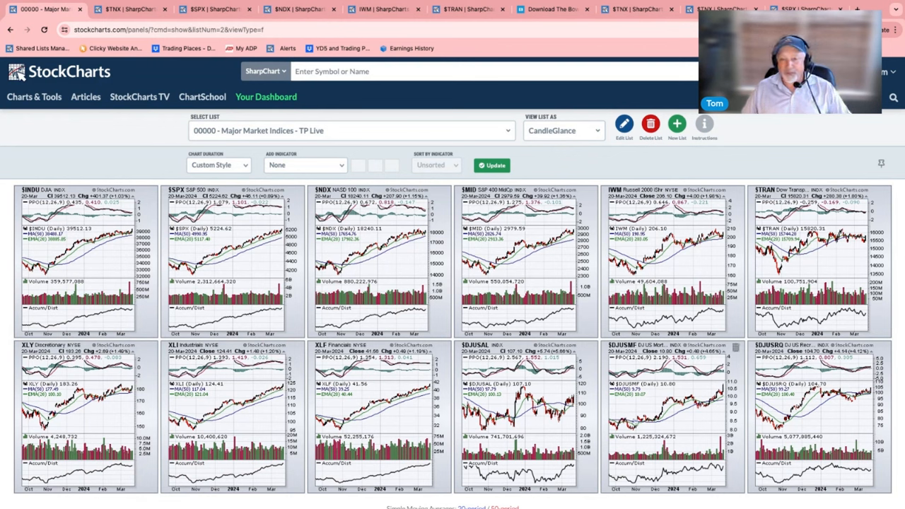
pyautogui.moveTo(725, 380)
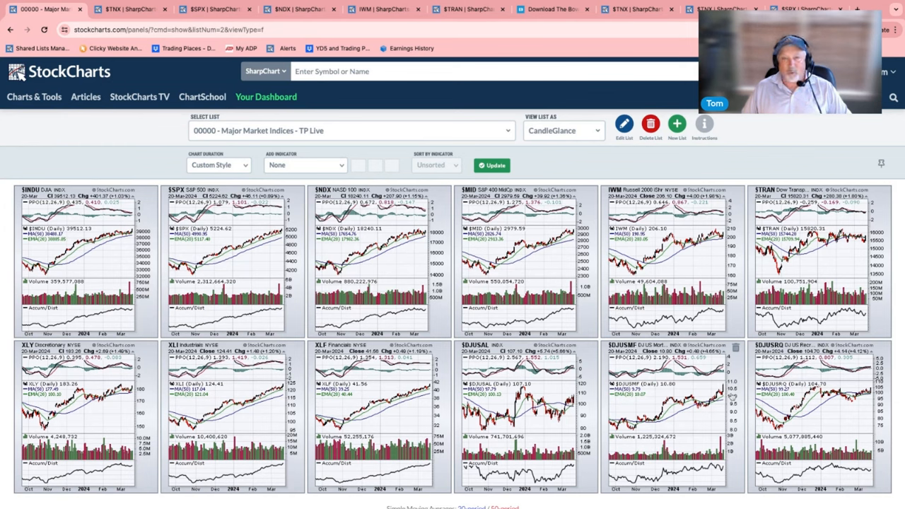
pyautogui.moveTo(746, 403)
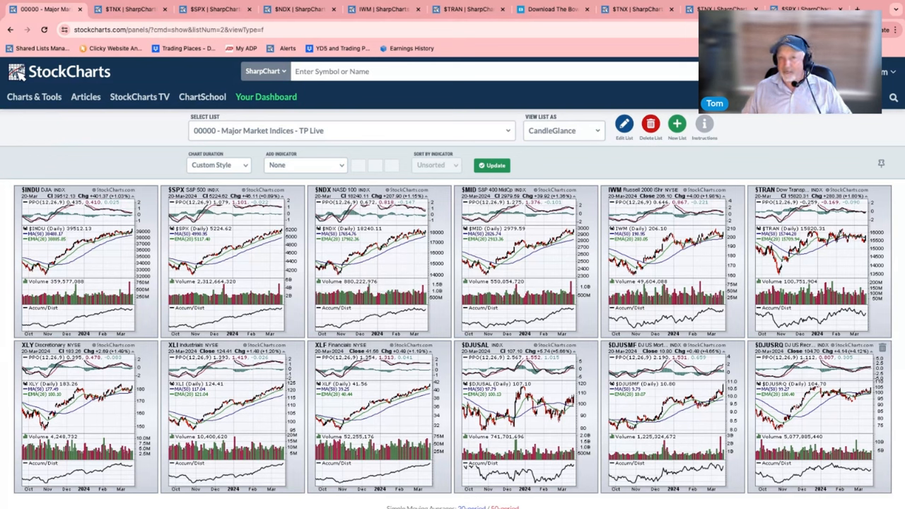
# Switch to the $TNX SharpCharts tab showing the daily 10-year Treasury yield chart.
pyautogui.click(127, 12)
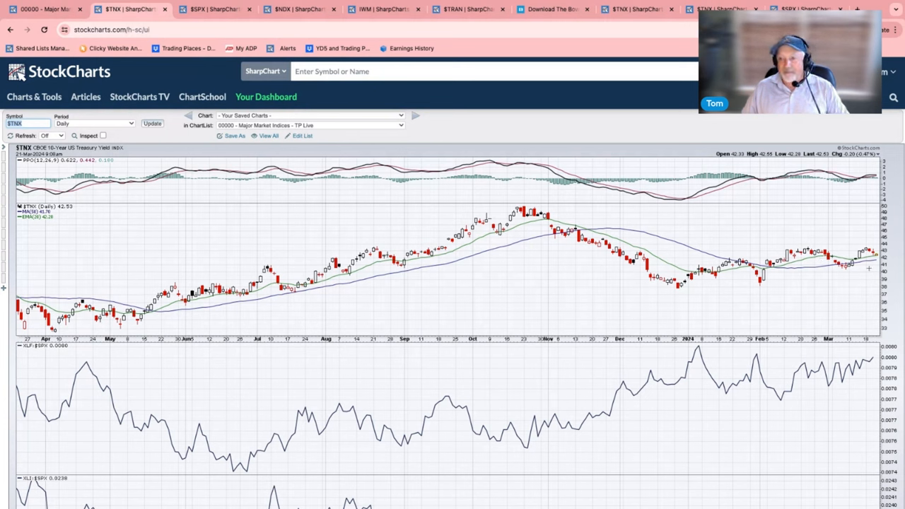
pyautogui.moveTo(852, 289)
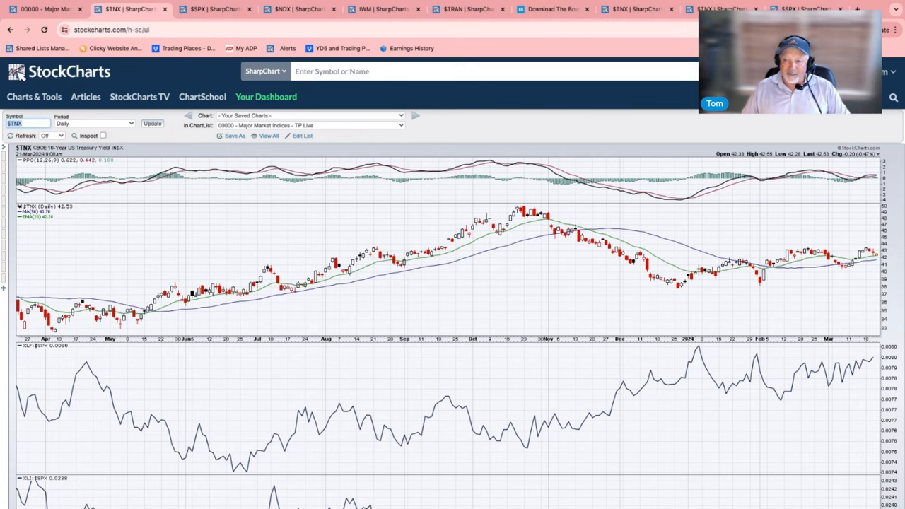
# Scroll down the $TNX chart page to the XLF:$SPX and XLI:$SPX ratio panels.
pyautogui.scroll(-3)
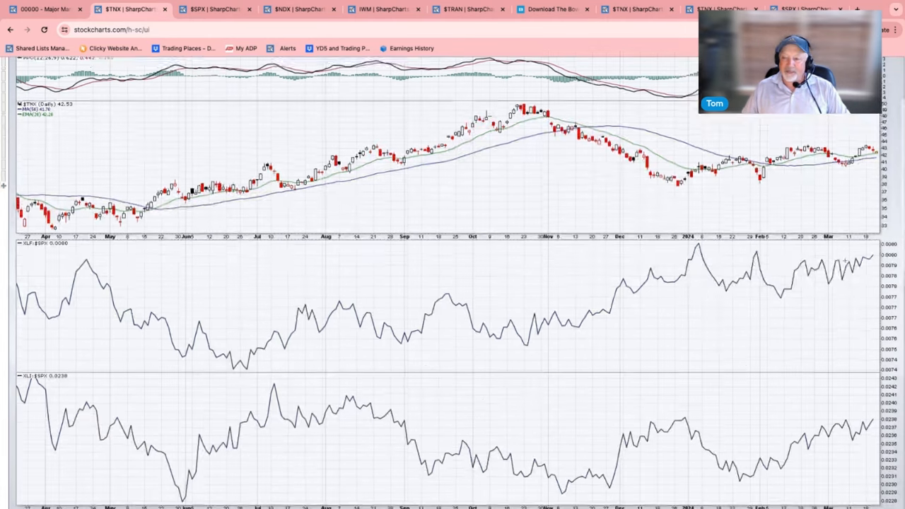
pyautogui.scroll(-3)
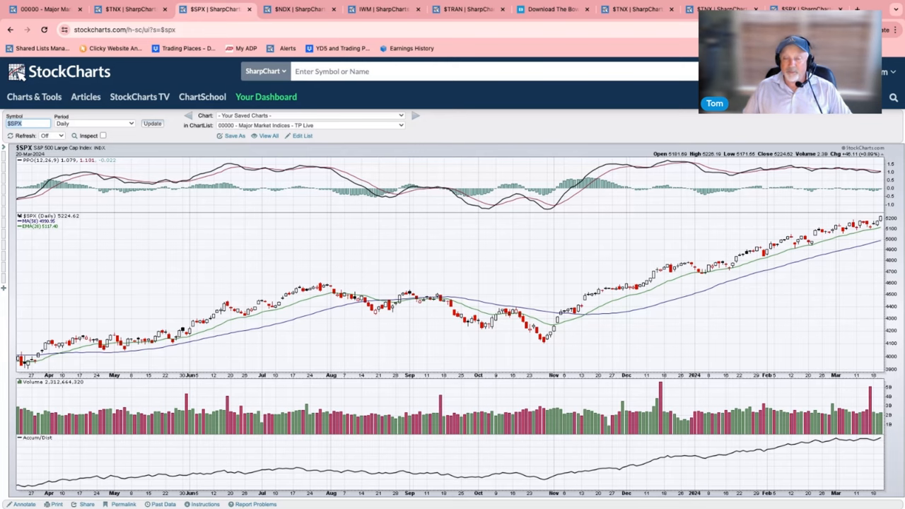
# Switch to the $NDX tab showing the daily Nasdaq 100 chart.
pyautogui.click(297, 9)
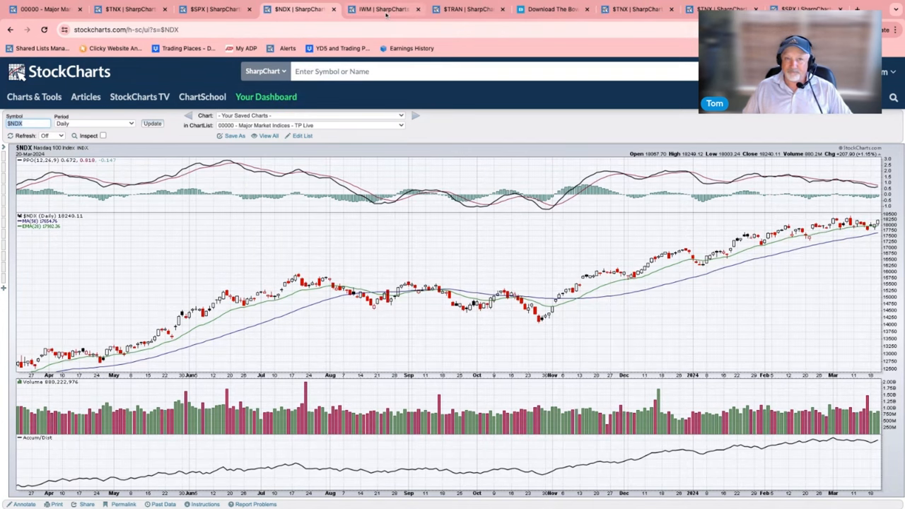
pyautogui.click(382, 9)
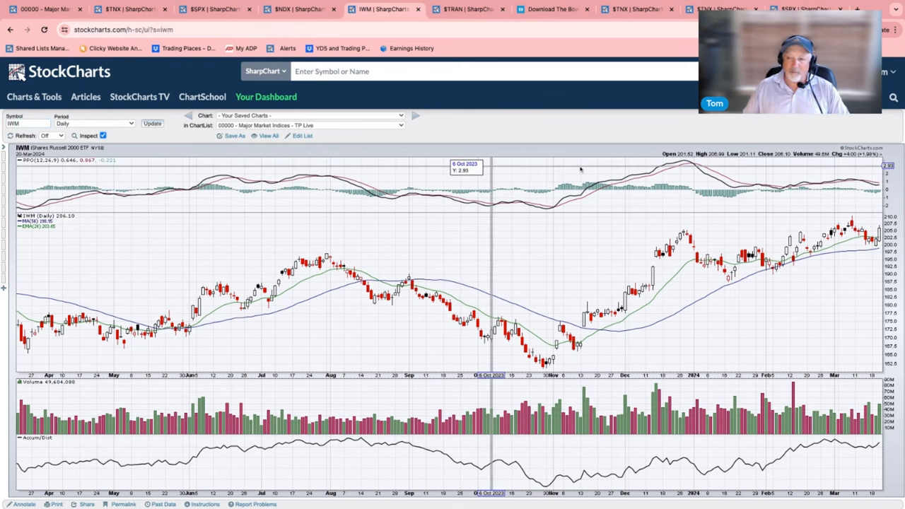
pyautogui.moveTo(842, 241)
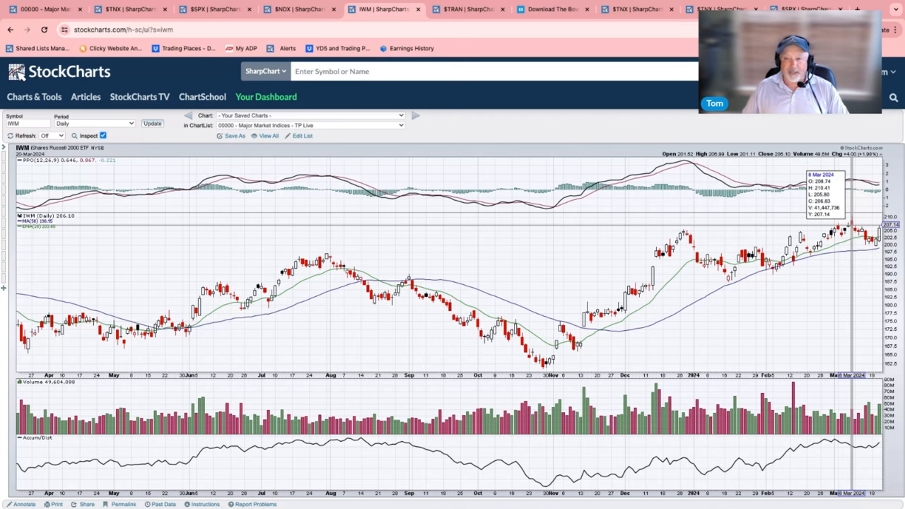
pyautogui.moveTo(50, 183)
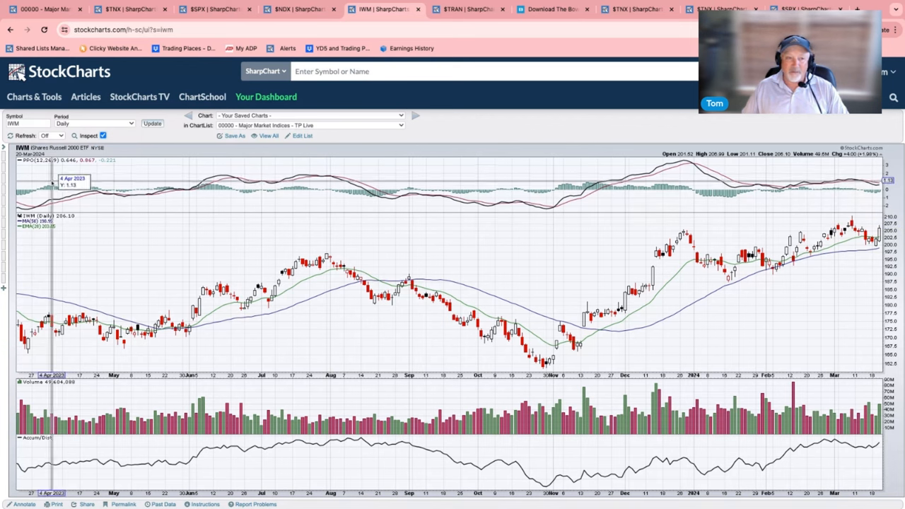
# Review the weekly IWM chart with RSI, then move to the $TRAN chart tab.
pyautogui.click(104, 135)
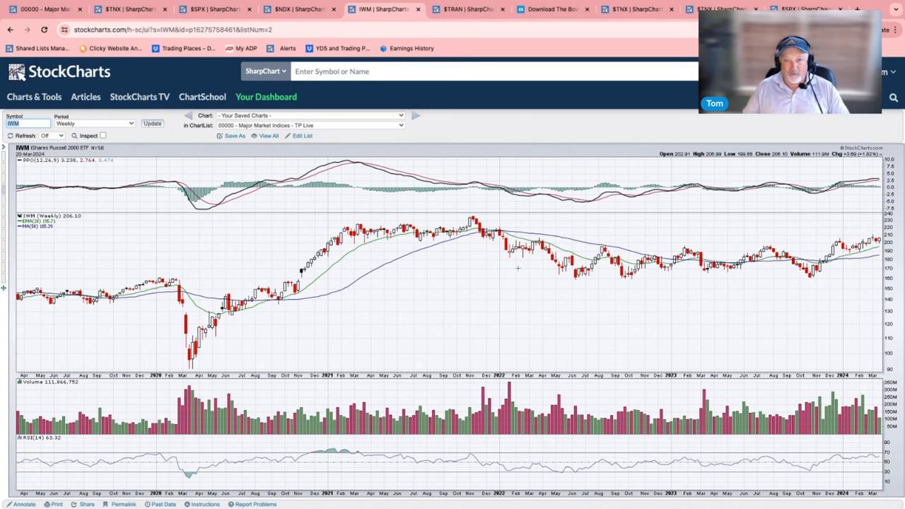
pyautogui.moveTo(682, 272)
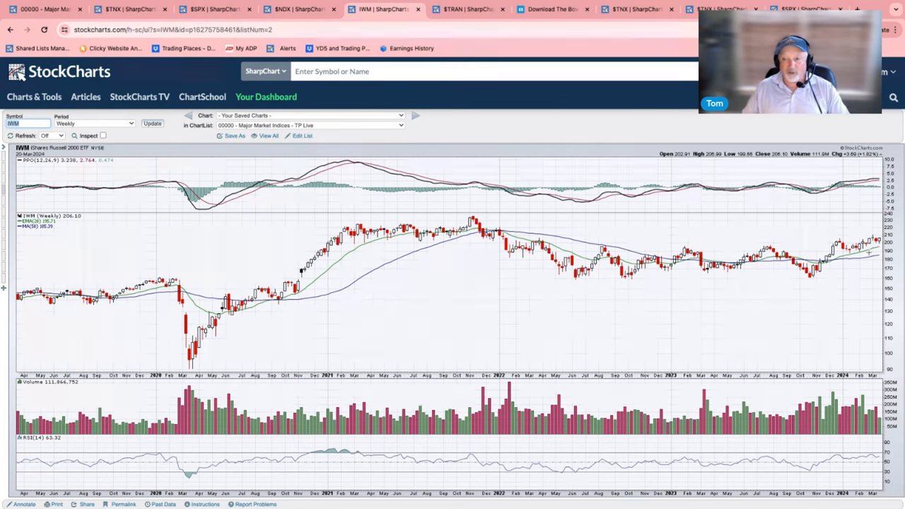
pyautogui.moveTo(652, 239)
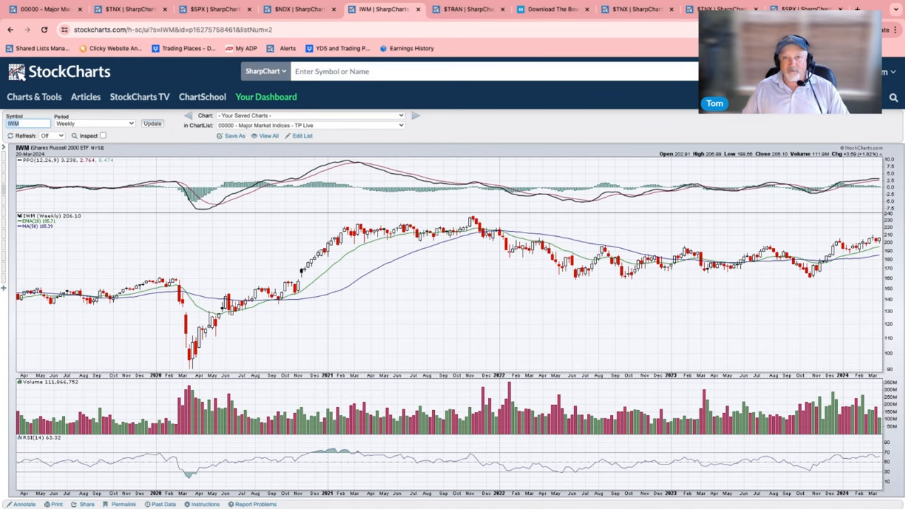
pyautogui.click(467, 10)
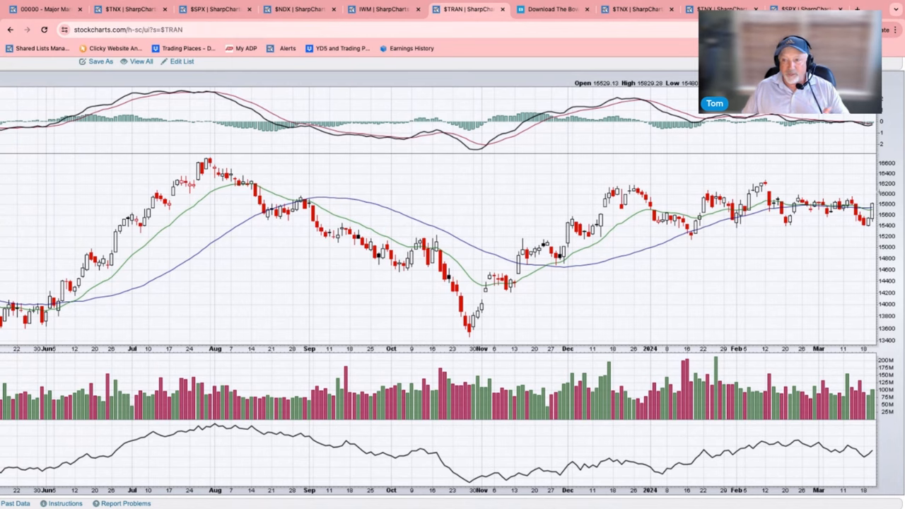
pyautogui.moveTo(711, 270)
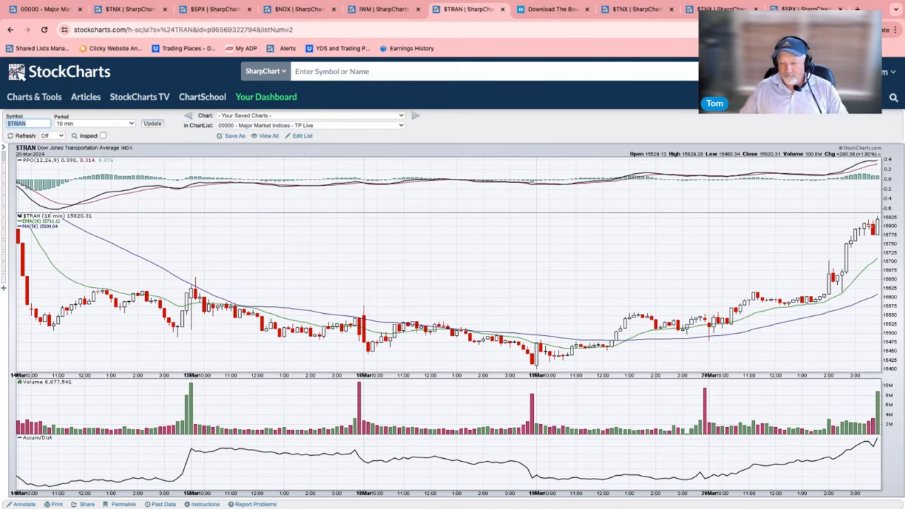
# After reviewing the 10-minute $TRAN chart, enter IWM as the symbol.
pyautogui.write('iwm')
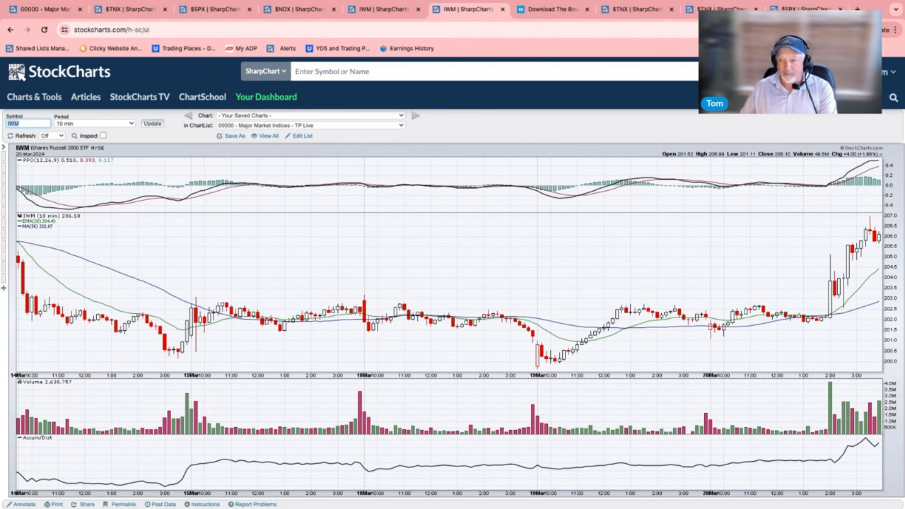
pyautogui.moveTo(838, 309)
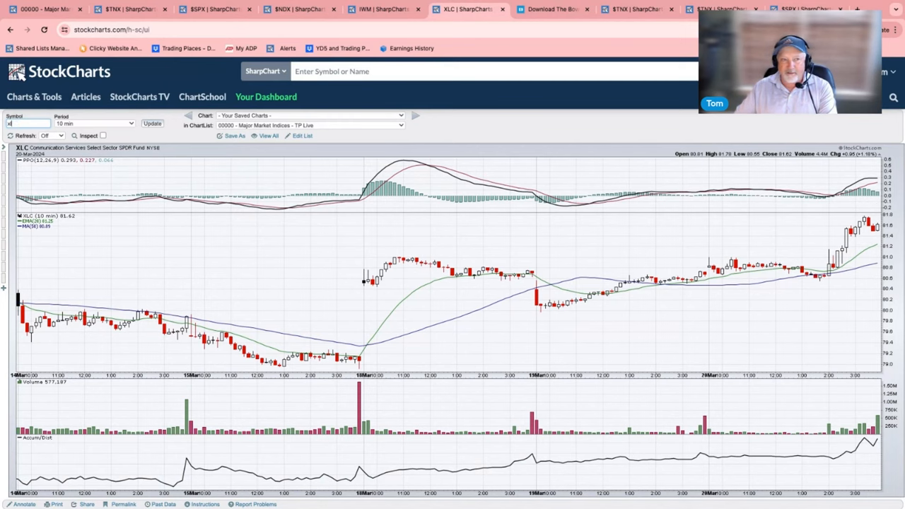
# Enter XLF as the next sector symbol after the IWM and XLC charts.
pyautogui.write('XLF')
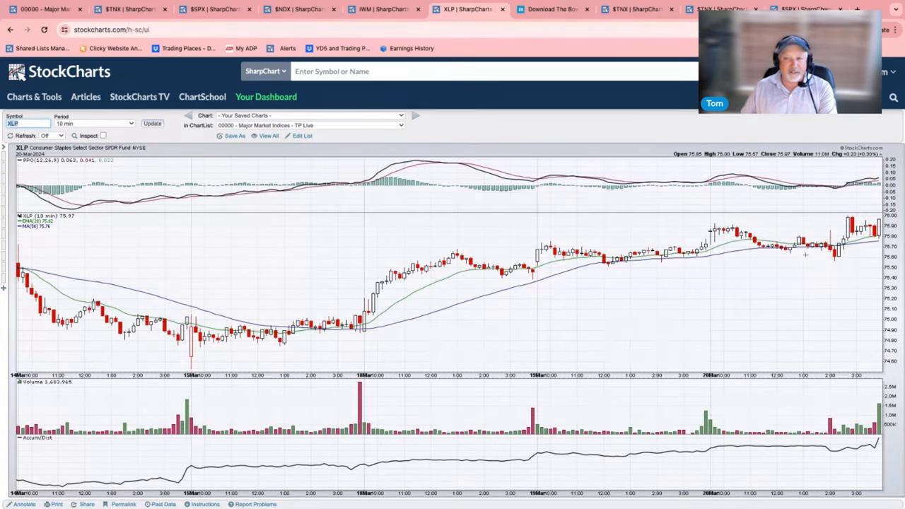
# Chart the sector funds XLU and XLRE on the 10-minute period.
pyautogui.write('xlu')
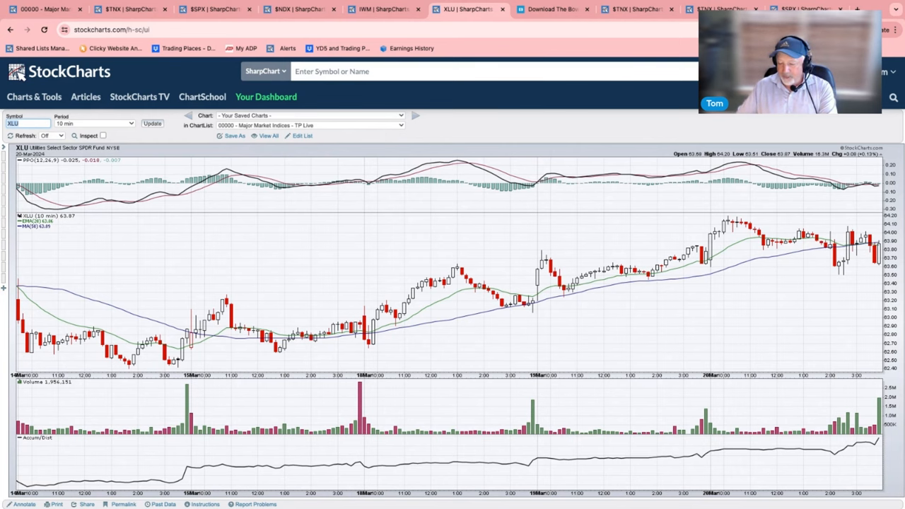
pyautogui.write('XLRE')
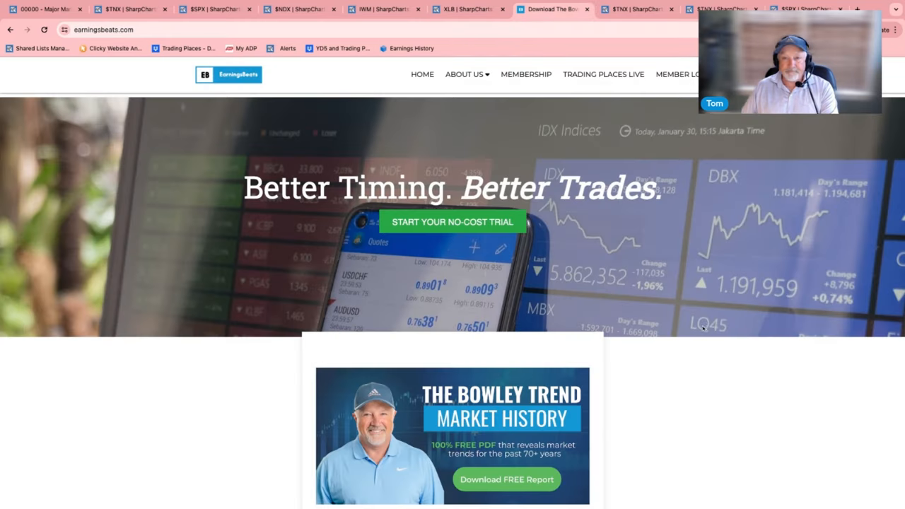
pyautogui.moveTo(718, 388)
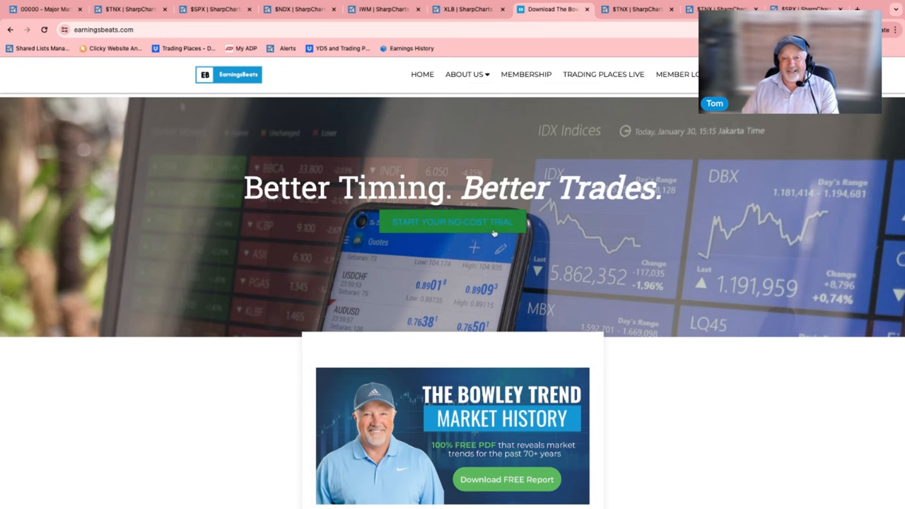
pyautogui.moveTo(545, 265)
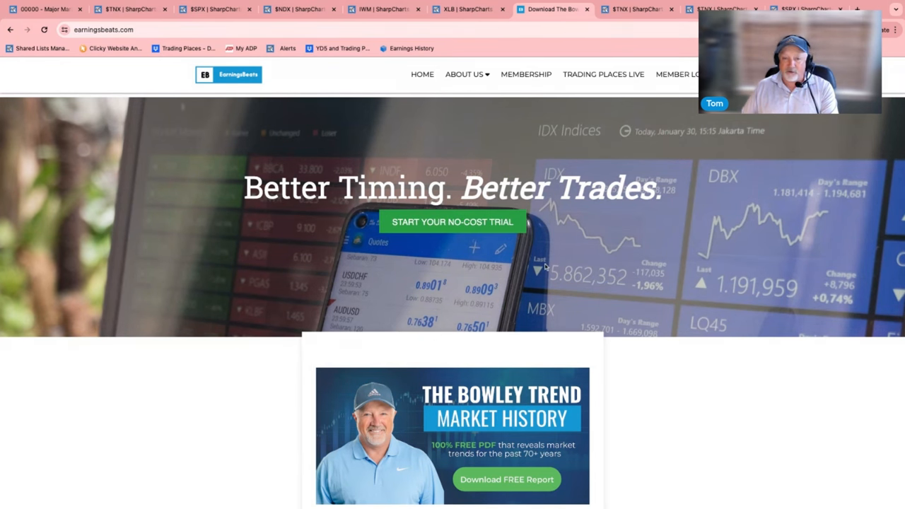
pyautogui.moveTo(641, 356)
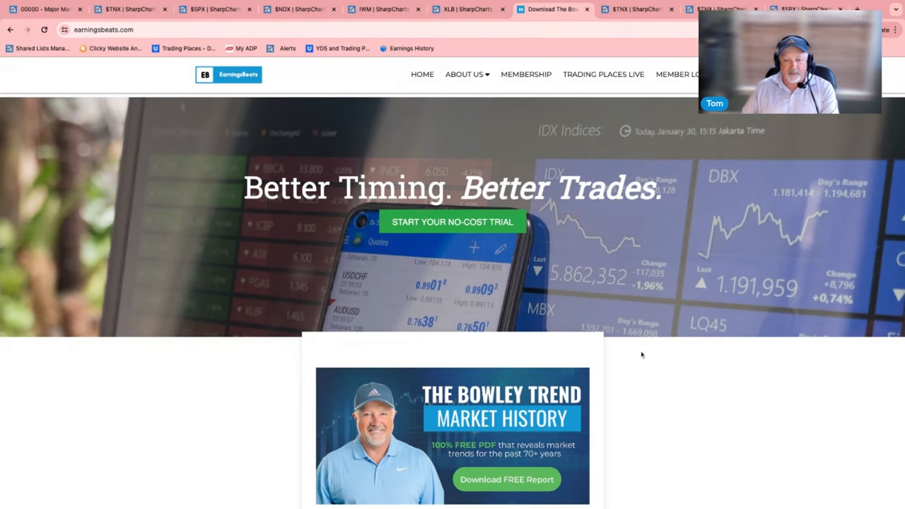
# Scroll the EarningsBeats page down toward the free Digest signup and portfolio results.
pyautogui.scroll(-3)
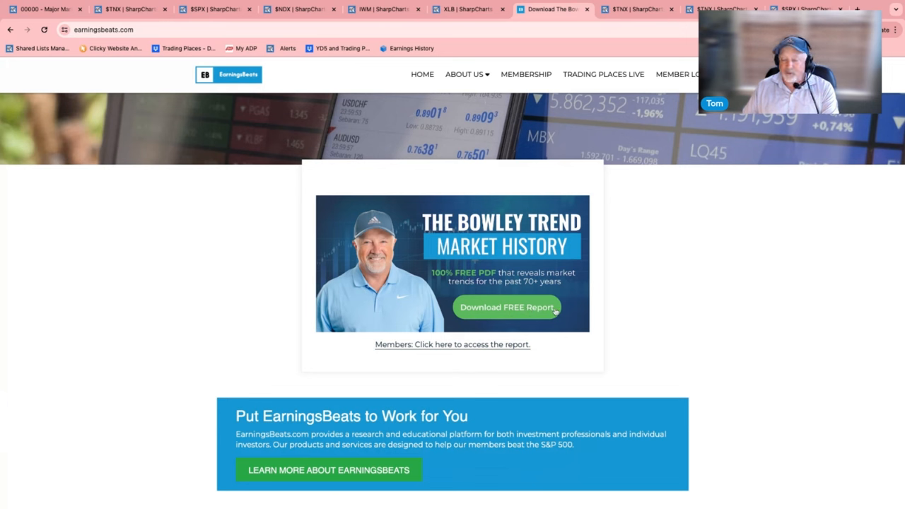
pyautogui.moveTo(484, 359)
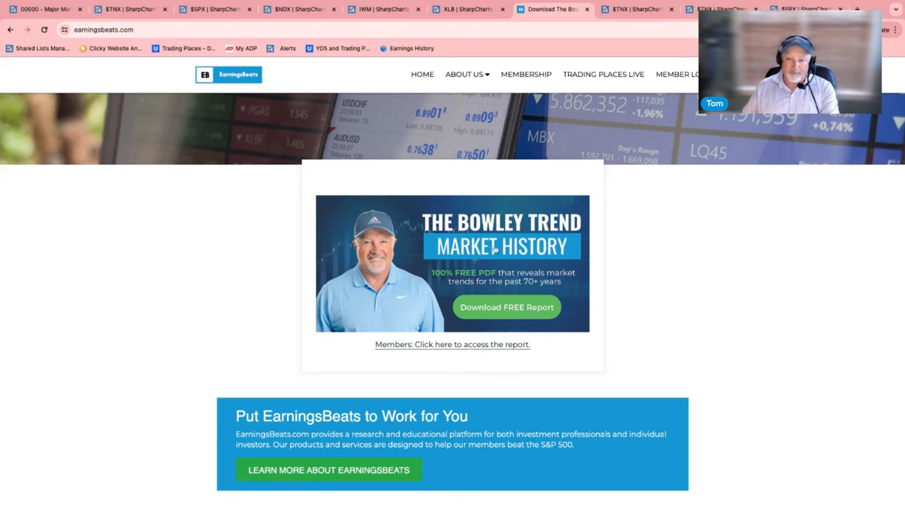
pyautogui.moveTo(573, 309)
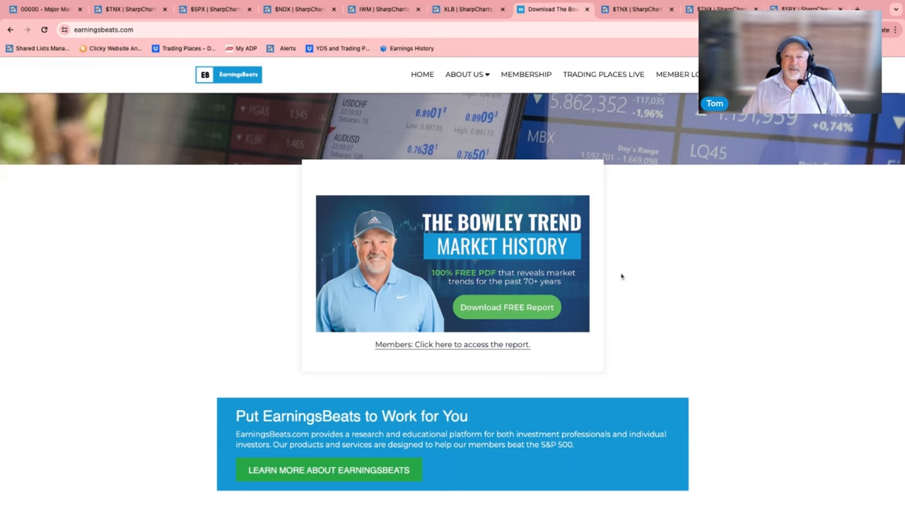
pyautogui.scroll(-3)
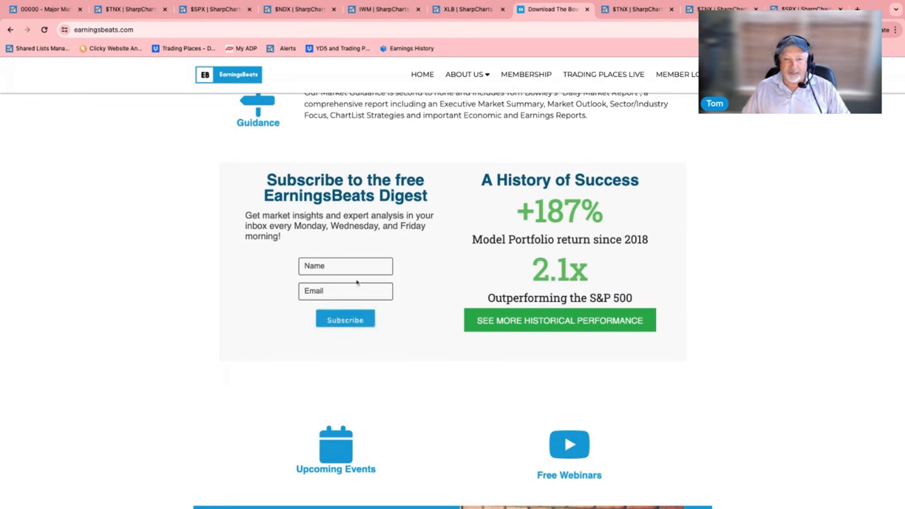
pyautogui.moveTo(386, 254)
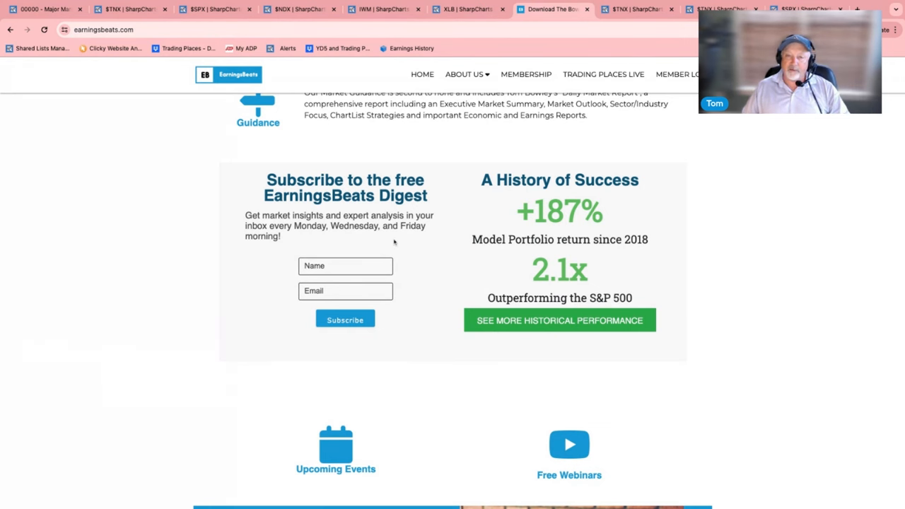
# Scroll back up the EarningsBeats page past the Digest signup section.
pyautogui.scroll(3)
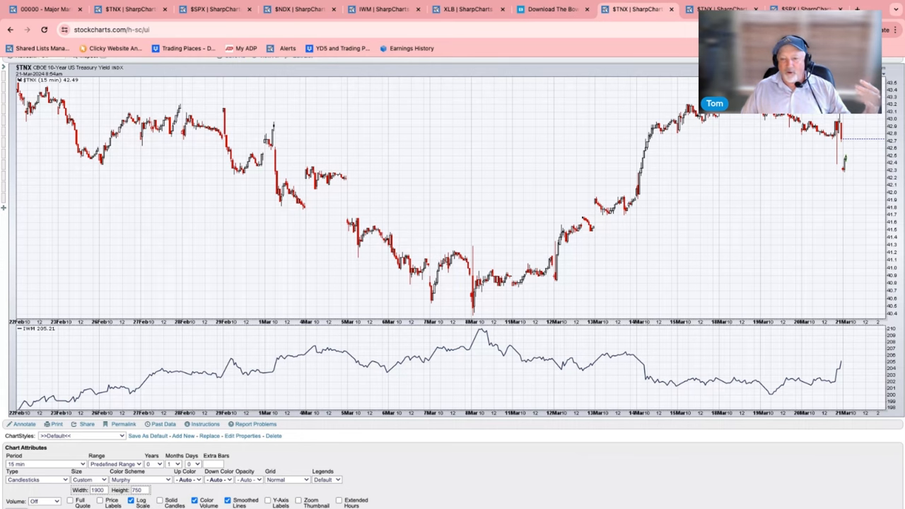
# Scroll down the 15-minute $TNX chart page toward the chart settings.
pyautogui.scroll(-3)
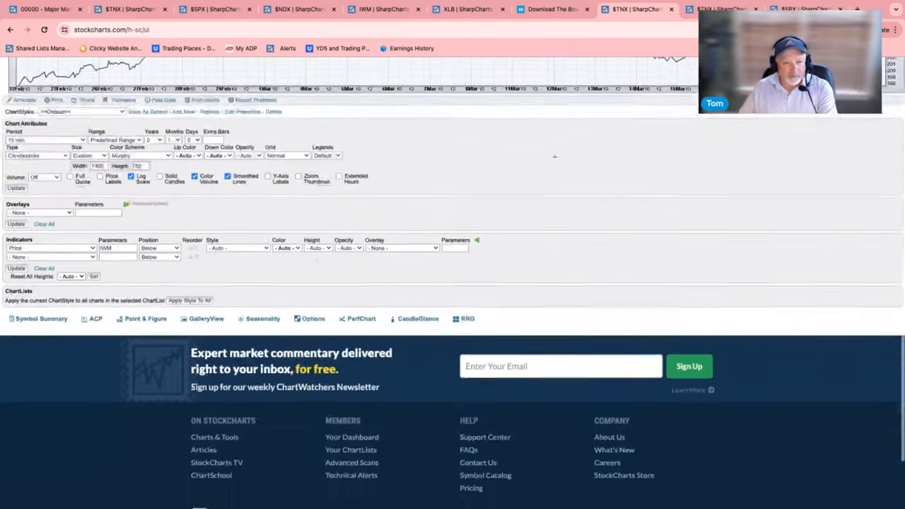
pyautogui.scroll(-3)
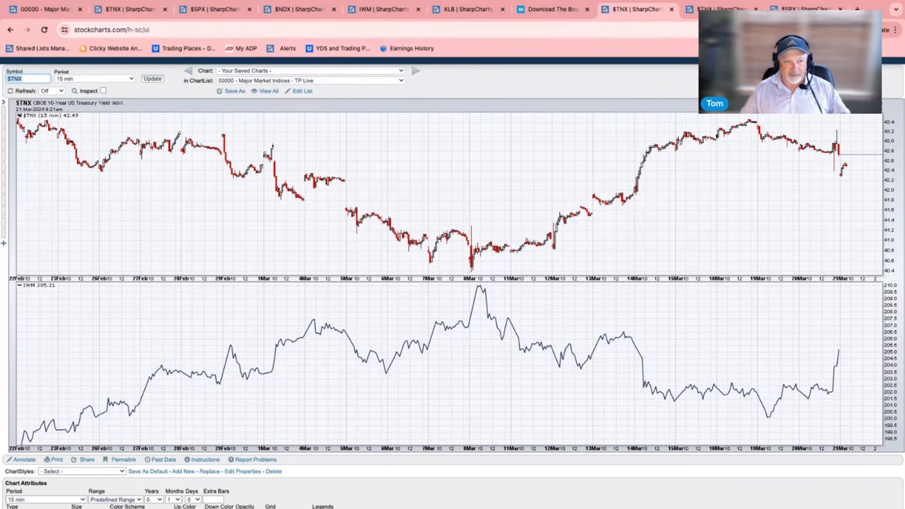
pyautogui.moveTo(503, 294)
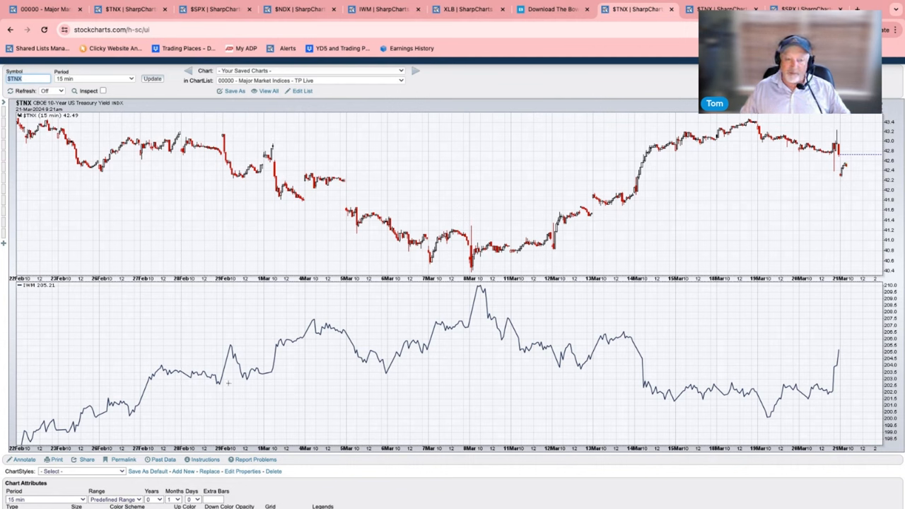
pyautogui.moveTo(450, 296)
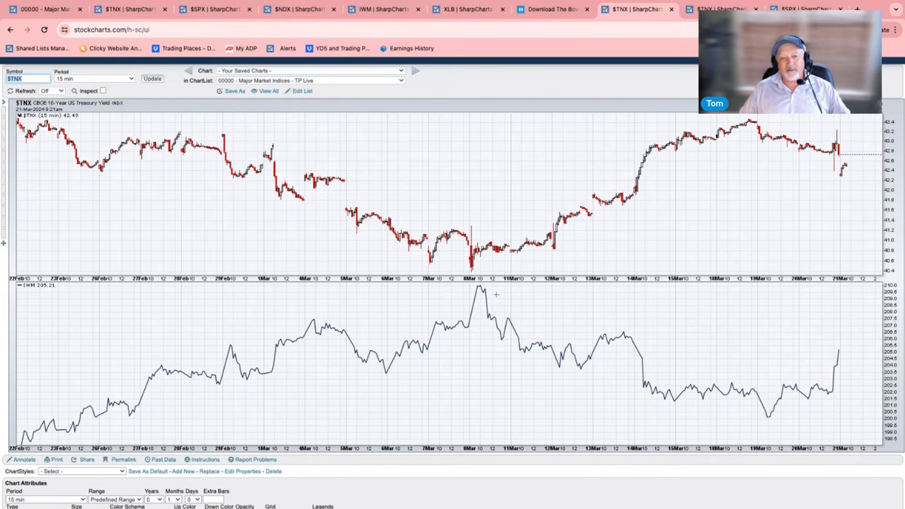
pyautogui.moveTo(763, 380)
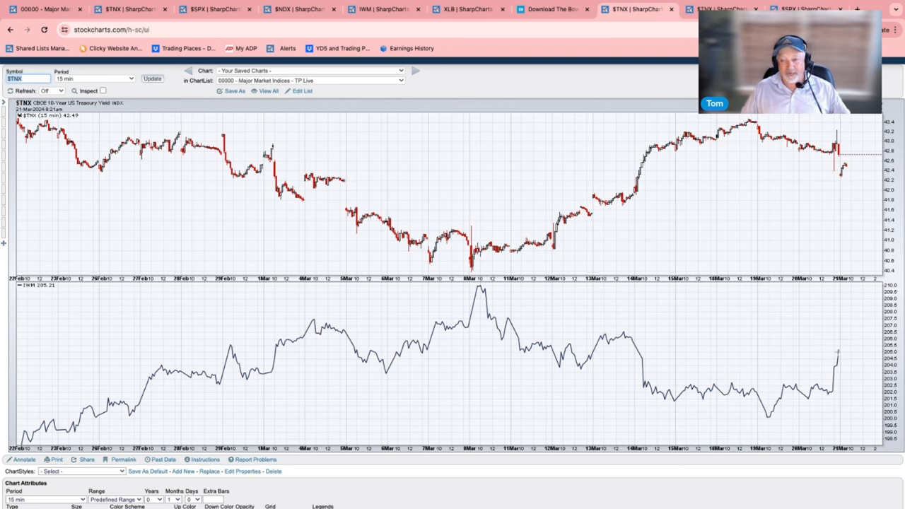
pyautogui.moveTo(836, 326)
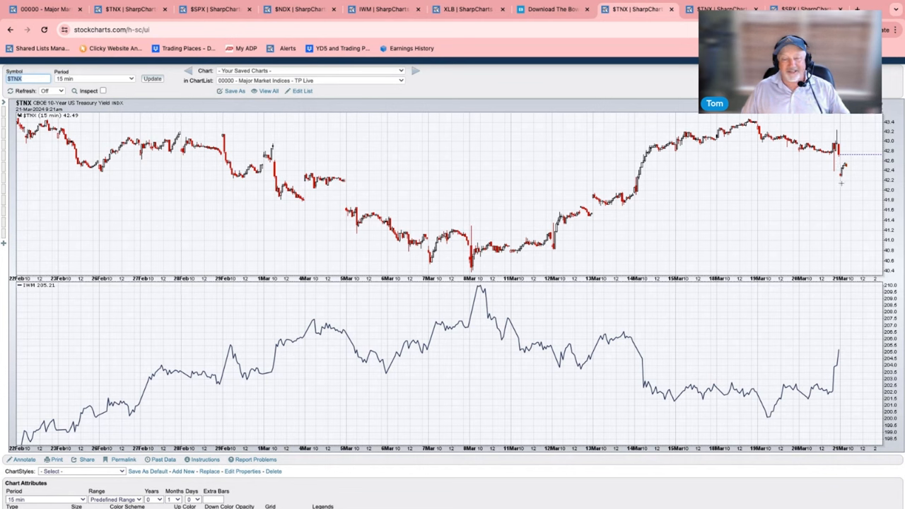
pyautogui.moveTo(857, 171)
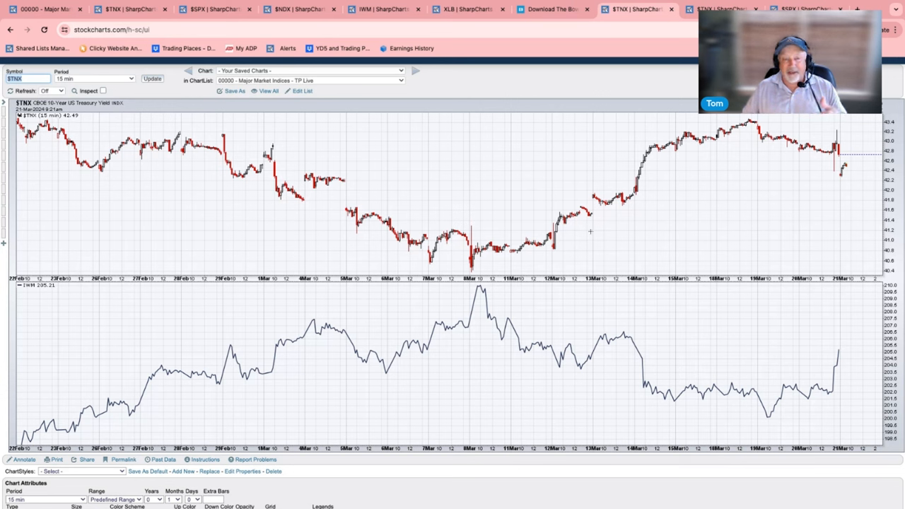
pyautogui.moveTo(672, 250)
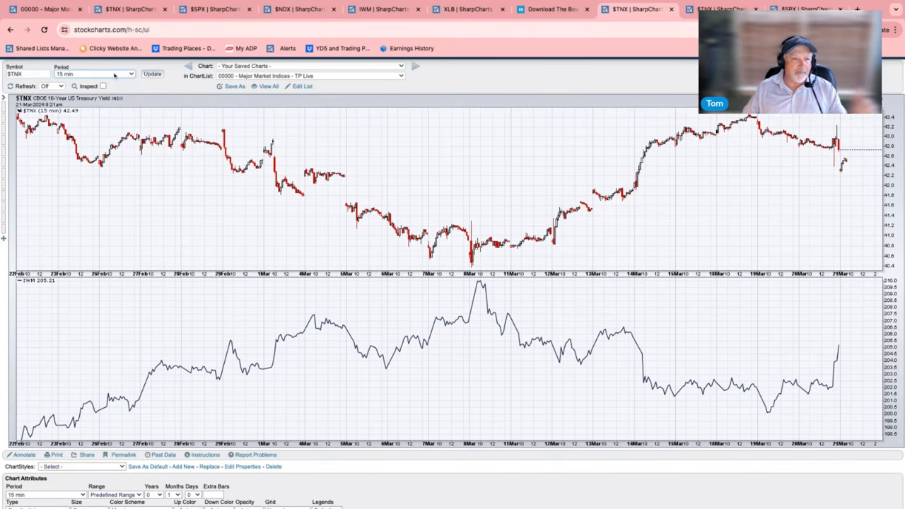
# Switch the $TNX yield chart to monthly bars spanning about fifty years, IWM still below.
pyautogui.click(92, 73)
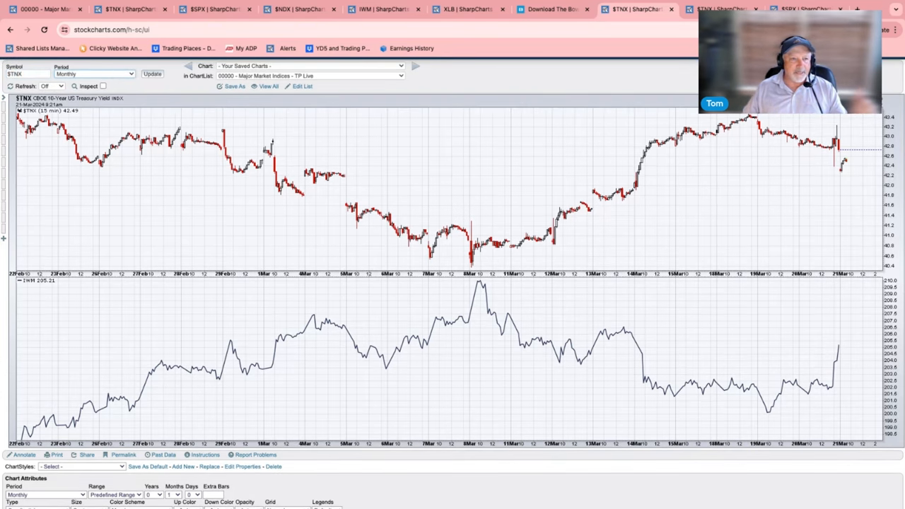
pyautogui.scroll(-3)
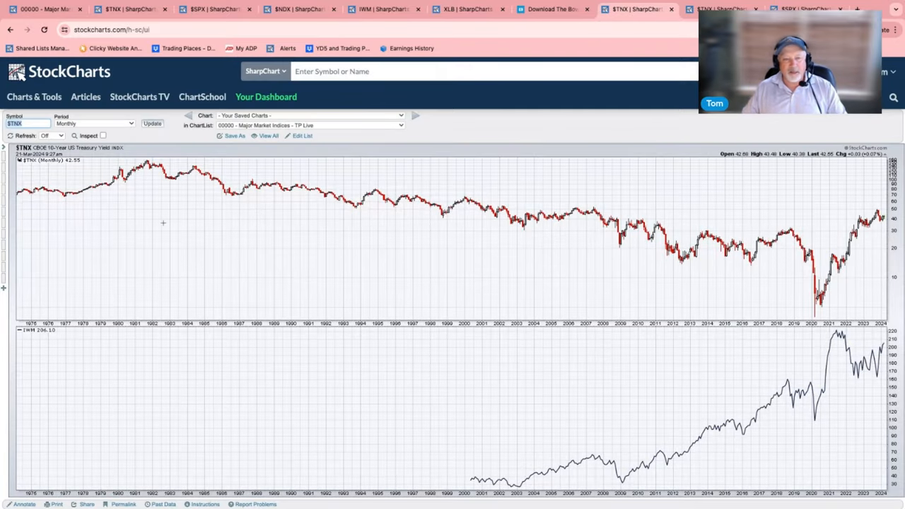
pyautogui.moveTo(163, 183)
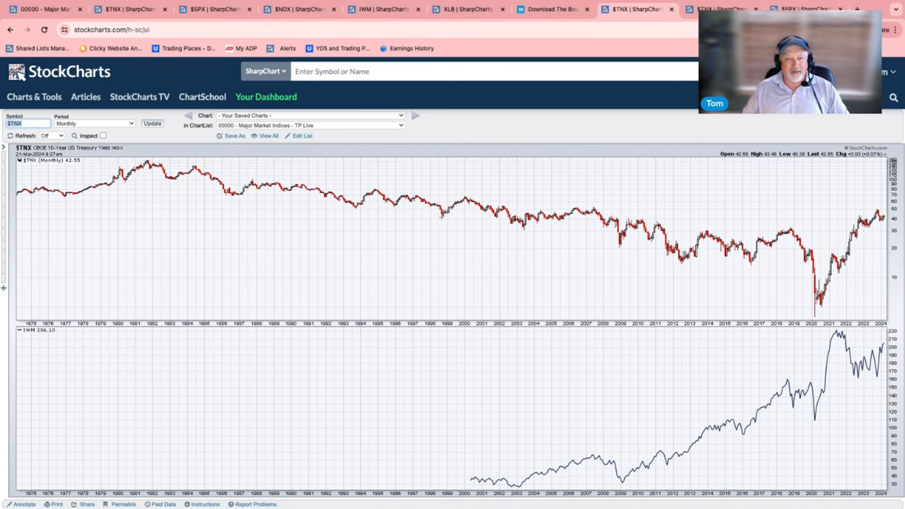
pyautogui.moveTo(470, 192)
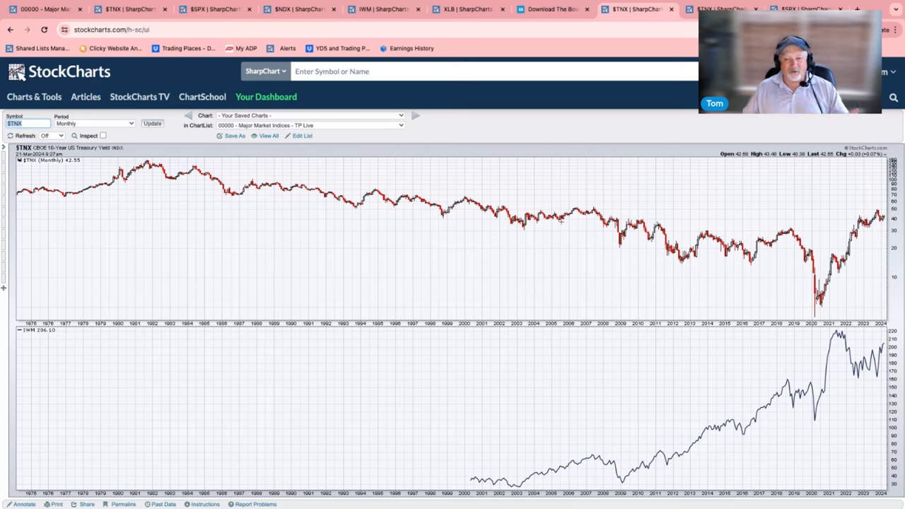
pyautogui.moveTo(525, 231)
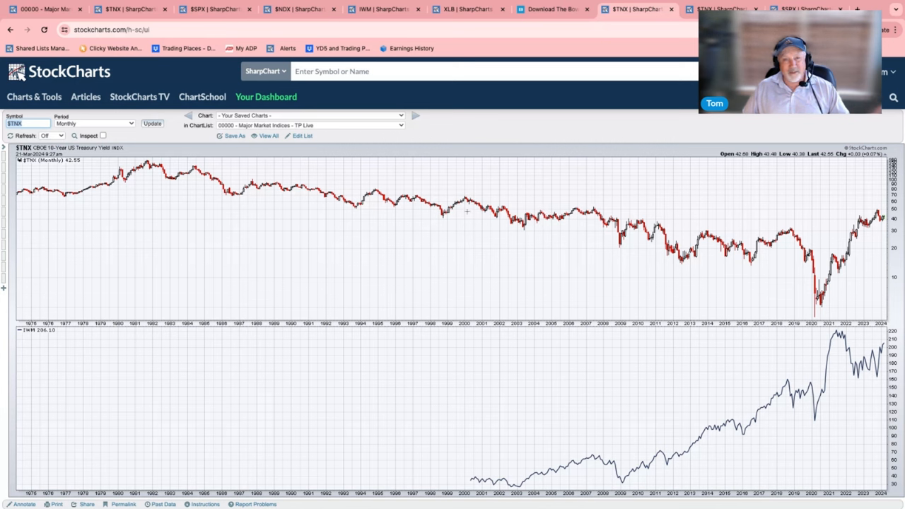
pyautogui.moveTo(607, 238)
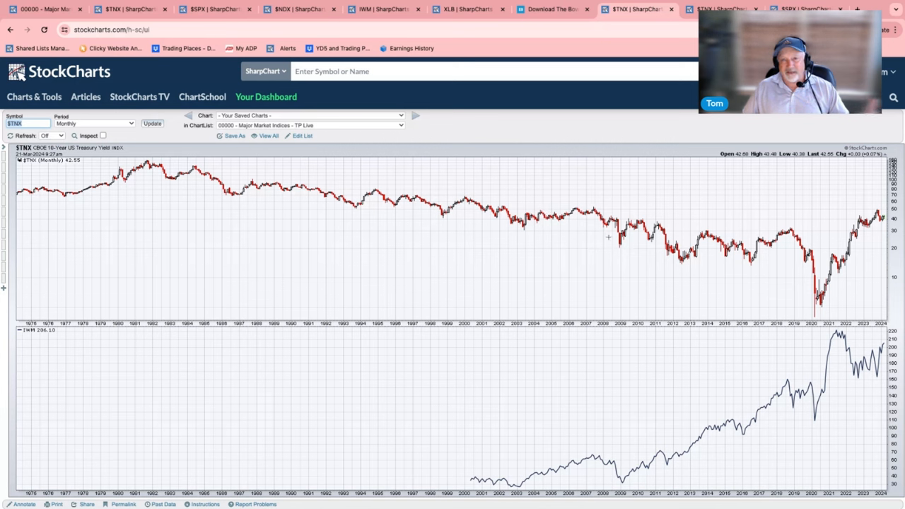
pyautogui.moveTo(506, 228)
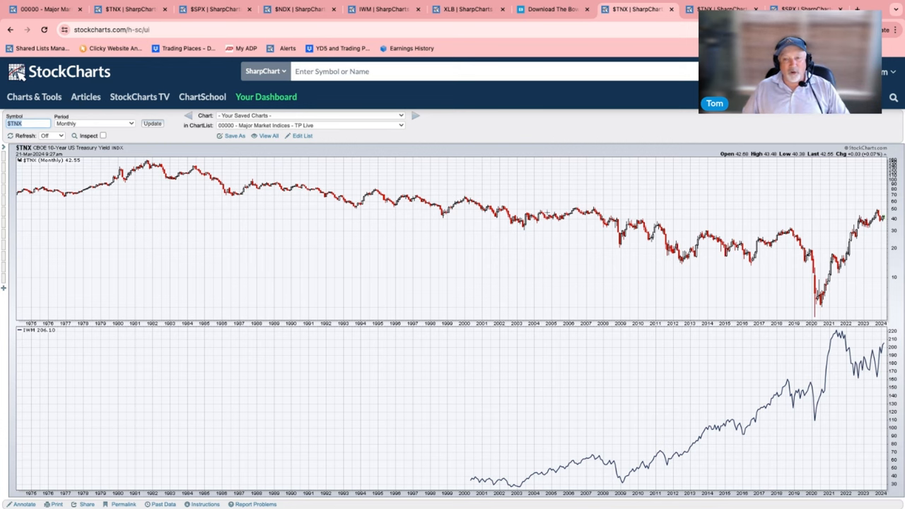
pyautogui.moveTo(577, 223)
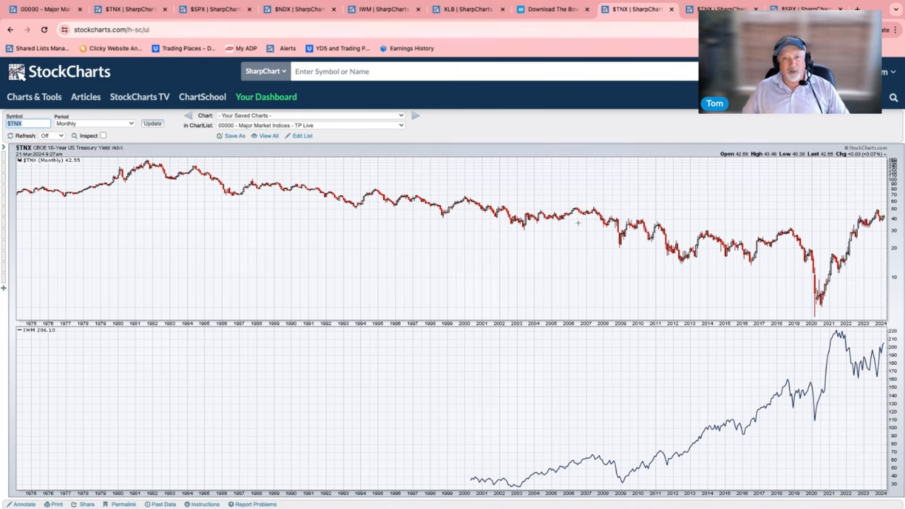
pyautogui.moveTo(572, 235)
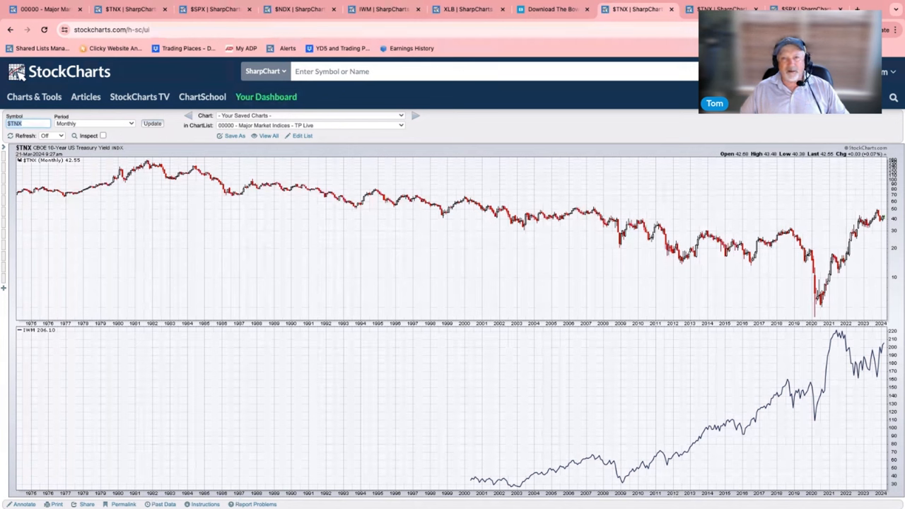
pyautogui.moveTo(857, 247)
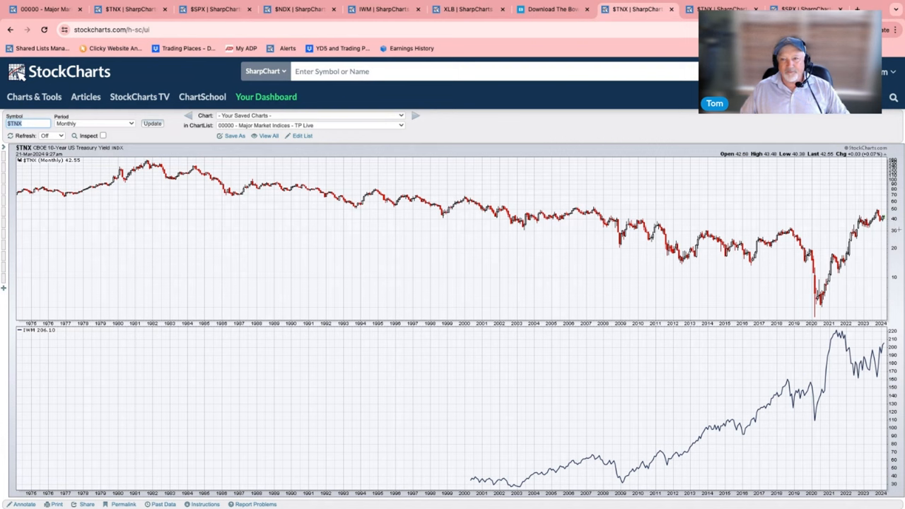
pyautogui.moveTo(853, 311)
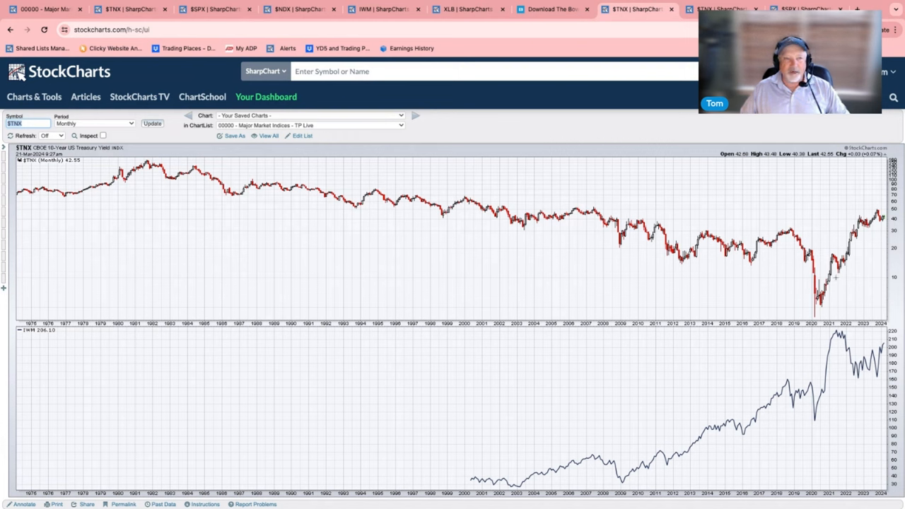
pyautogui.moveTo(853, 382)
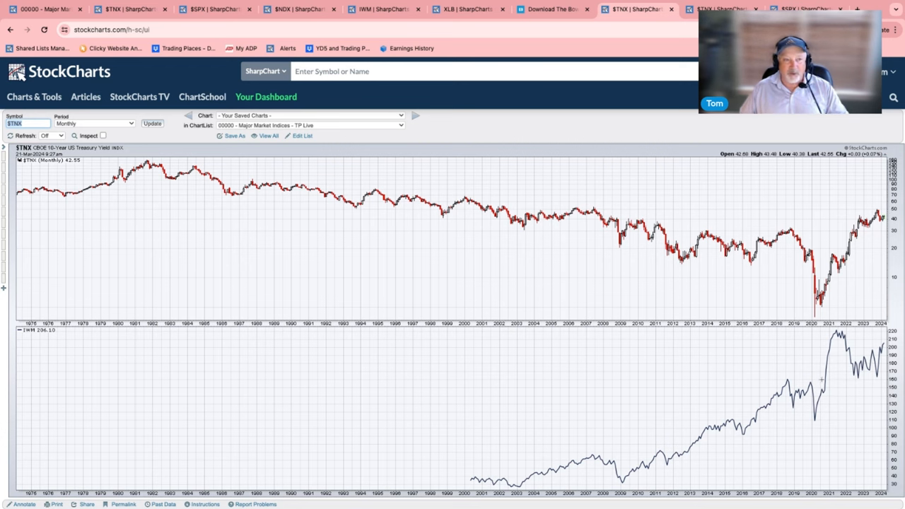
# Scroll through the weekly $TNX chart's IWM price and TNX–IWM correlation panels and back.
pyautogui.scroll(-3)
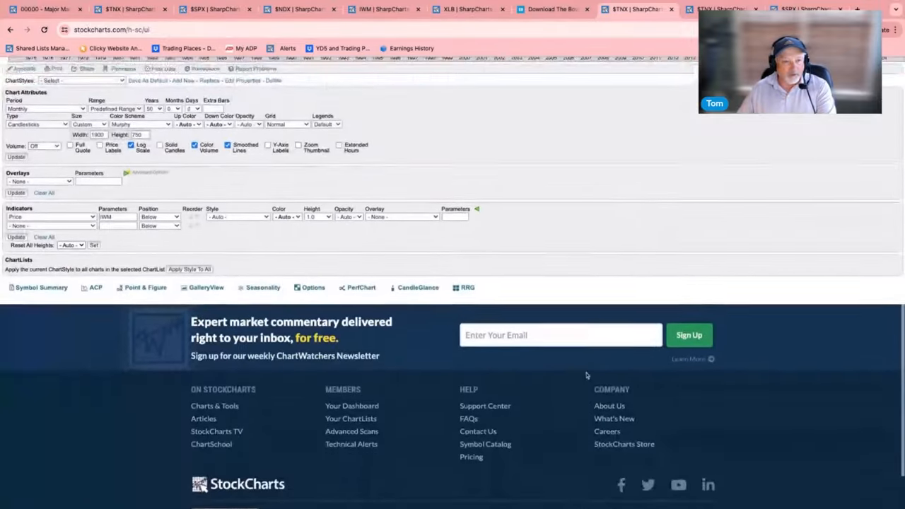
pyautogui.scroll(3)
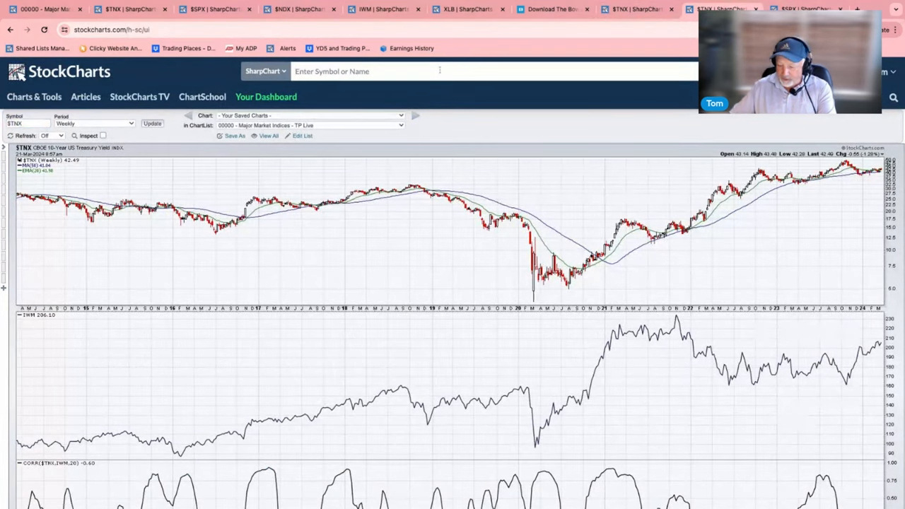
# Load the daily MU chart and check the SharpChart tool-type list.
pyautogui.write('MU')
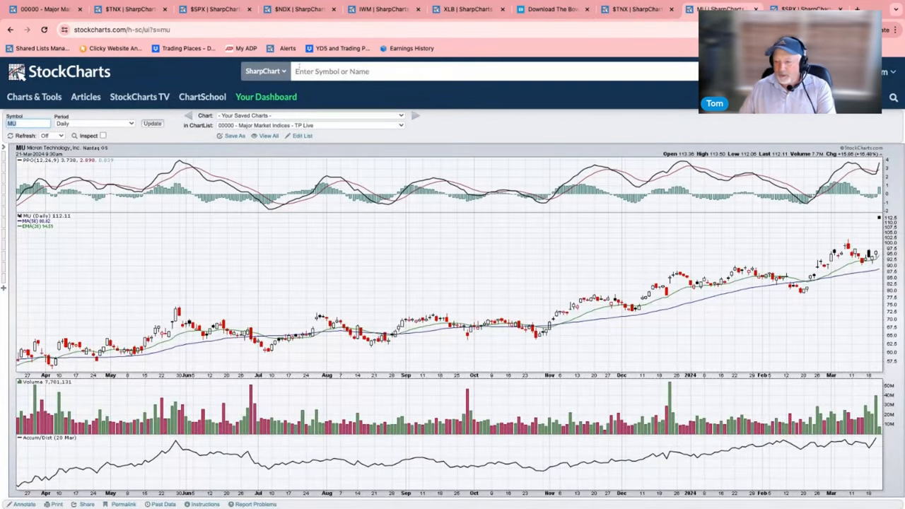
pyautogui.click(263, 71)
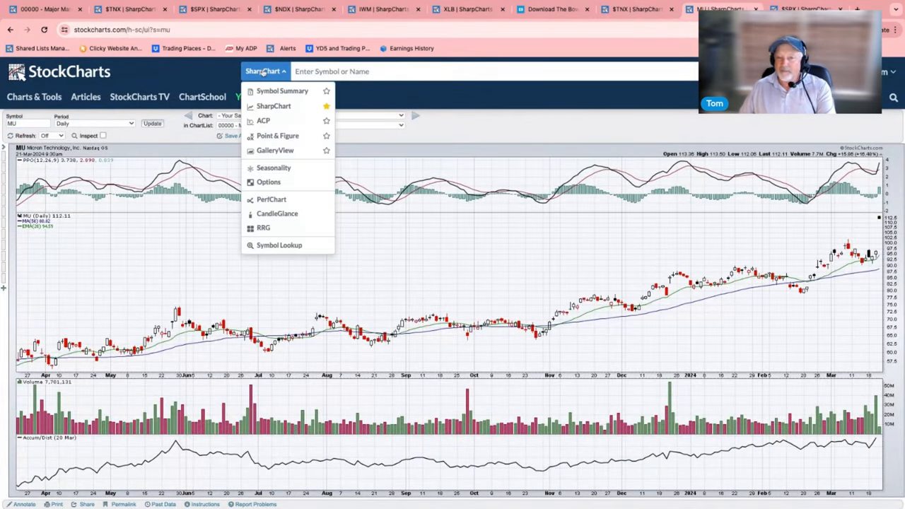
pyautogui.moveTo(274, 71)
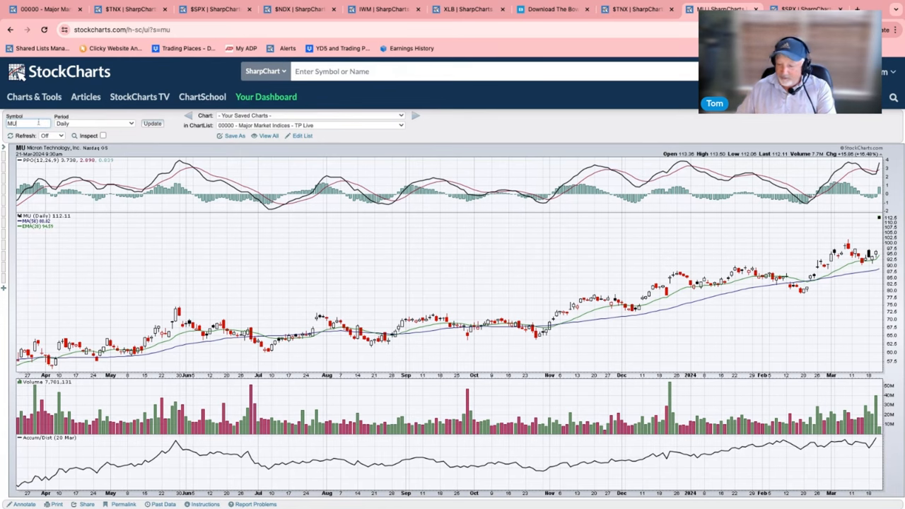
# Submit a ticker search from the header search box, typing 'wdd'.
pyautogui.write('wdd')
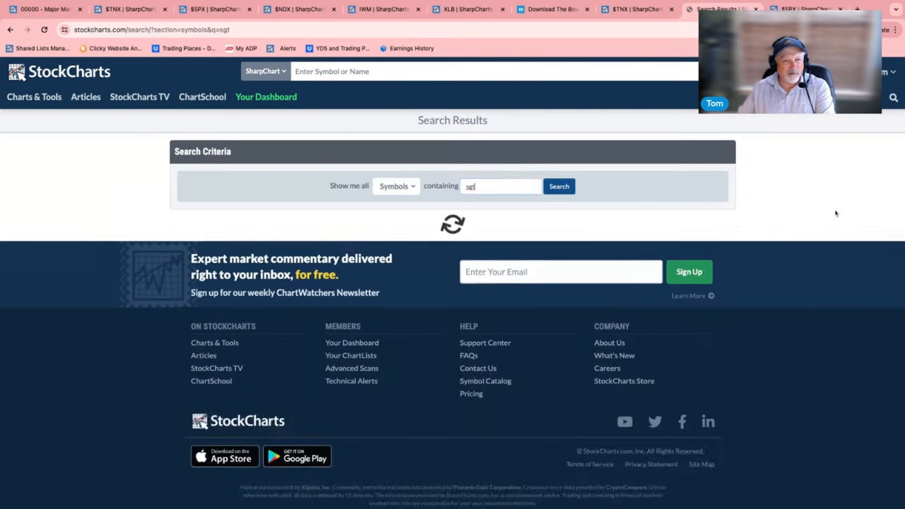
# Run the 'sgt' symbol search, which finds no matches, then type 'seaga'.
pyautogui.click(558, 186)
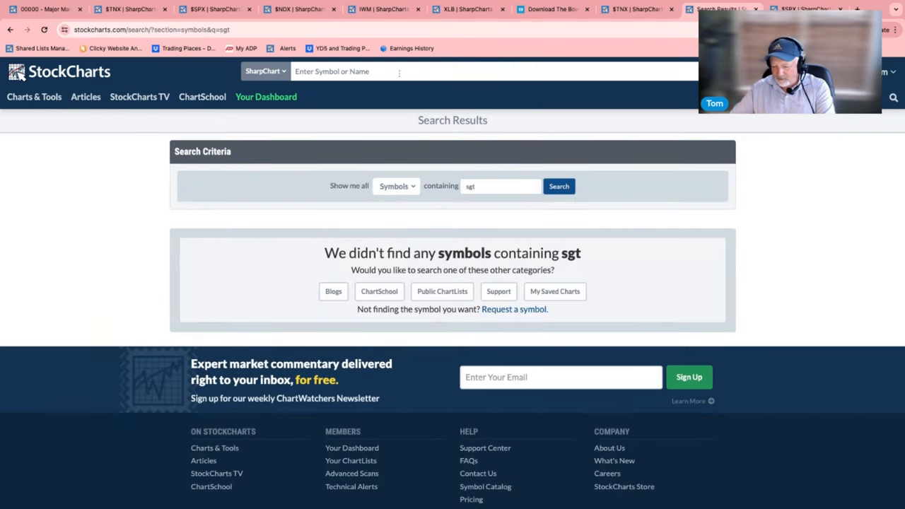
pyautogui.write('seaga')
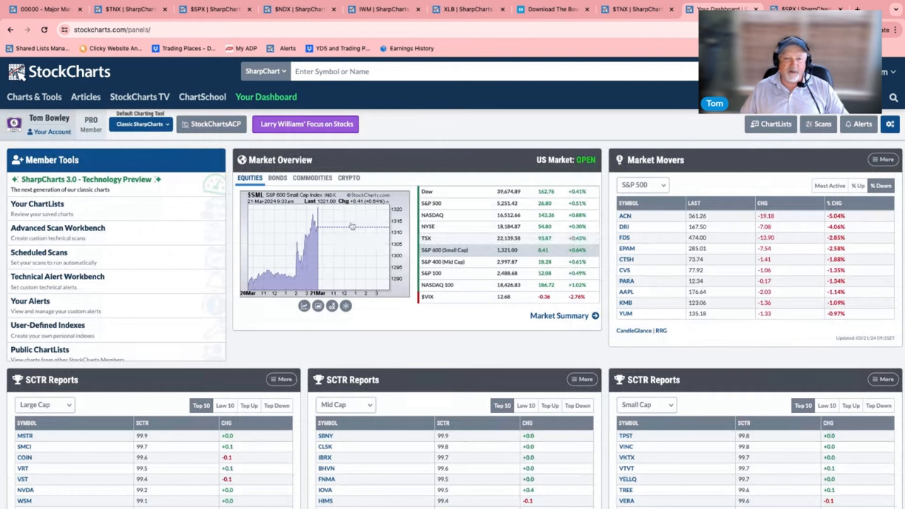
pyautogui.moveTo(557, 210)
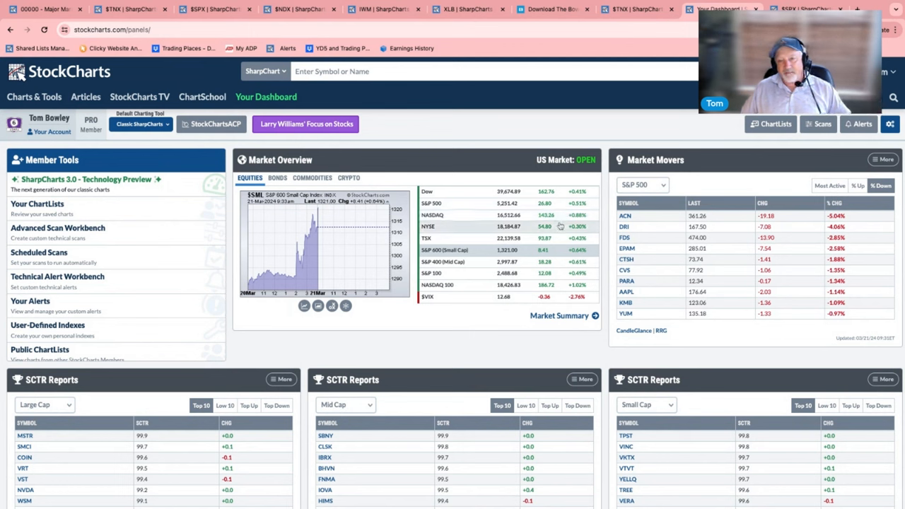
pyautogui.moveTo(539, 288)
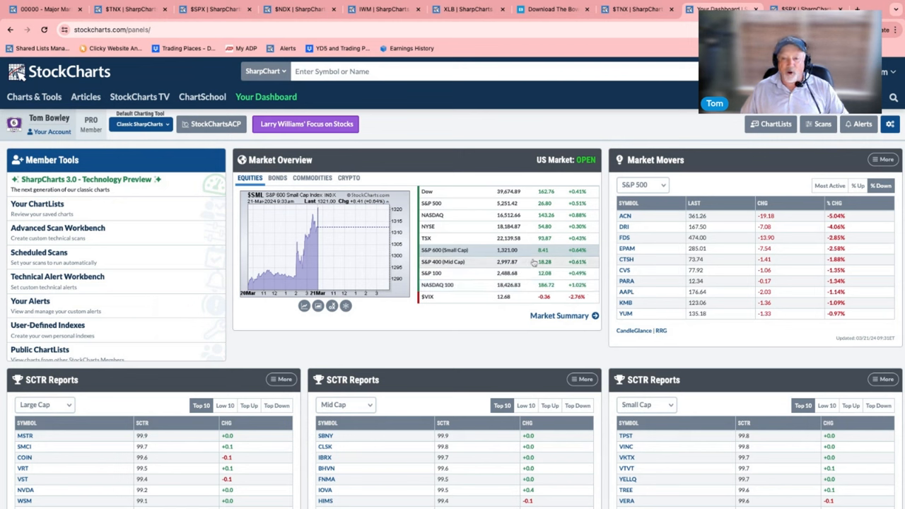
pyautogui.moveTo(520, 298)
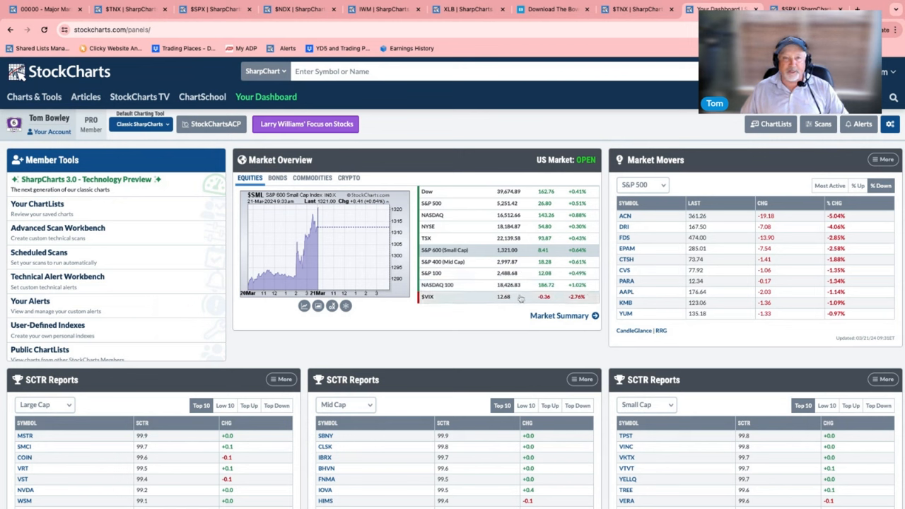